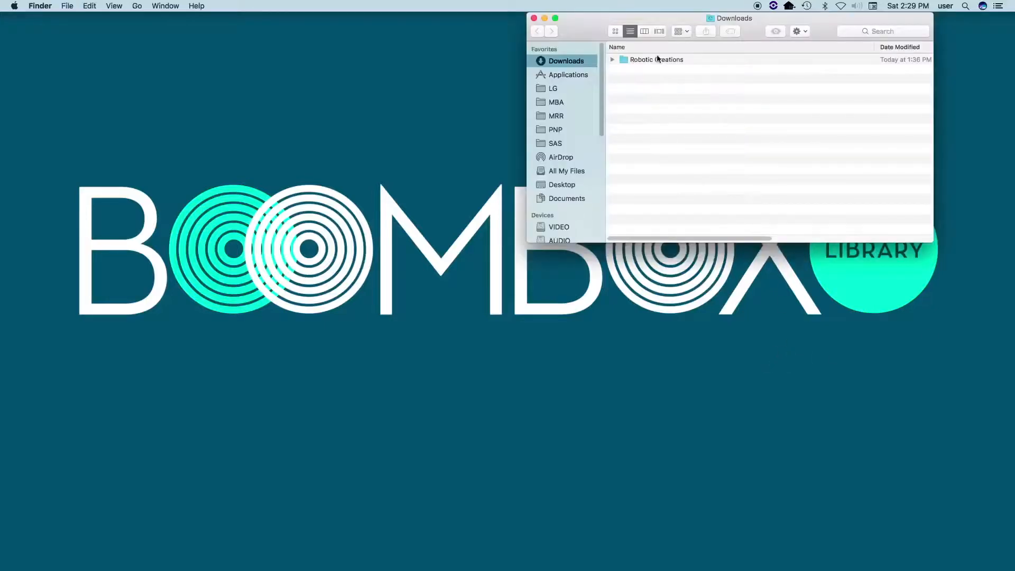
Step: Open the Sound Design Toolkit Manual PDF from the Robotic Creations folder and read Required Software
{"action": "double_click", "coordinate": [656, 58]}
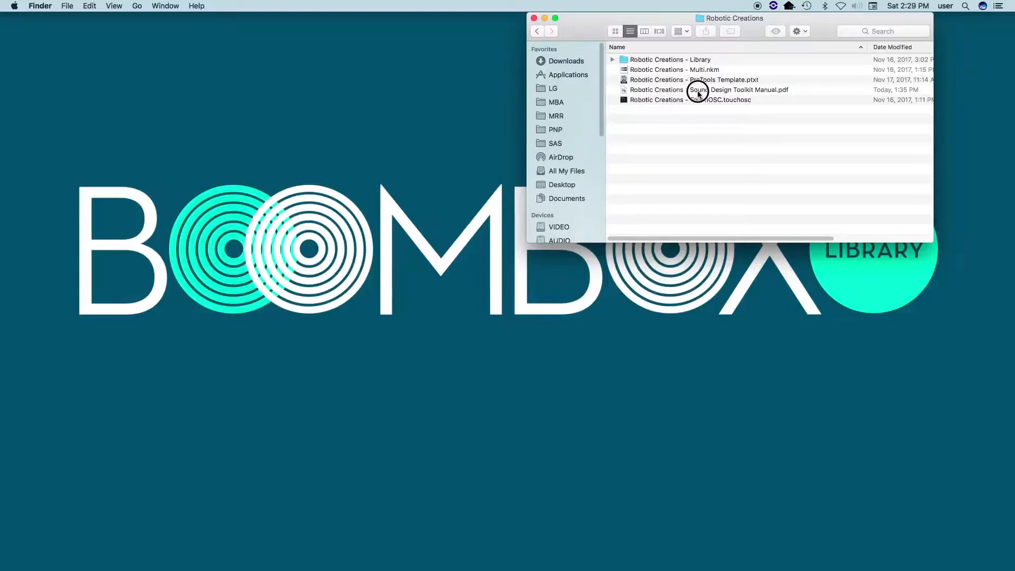
{"action": "double_click", "coordinate": [693, 89]}
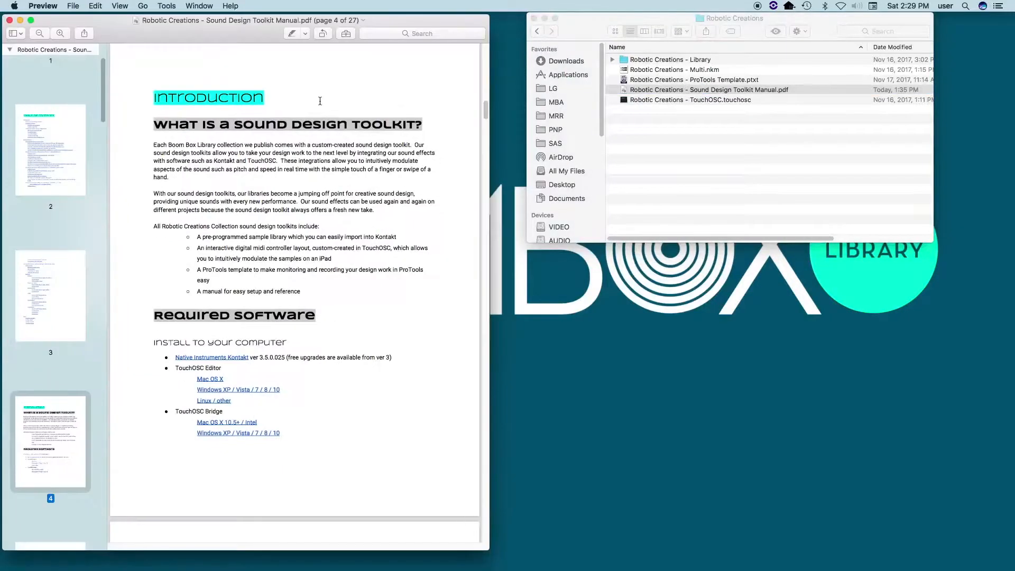
{"action": "mouse_move", "coordinate": [486, 109]}
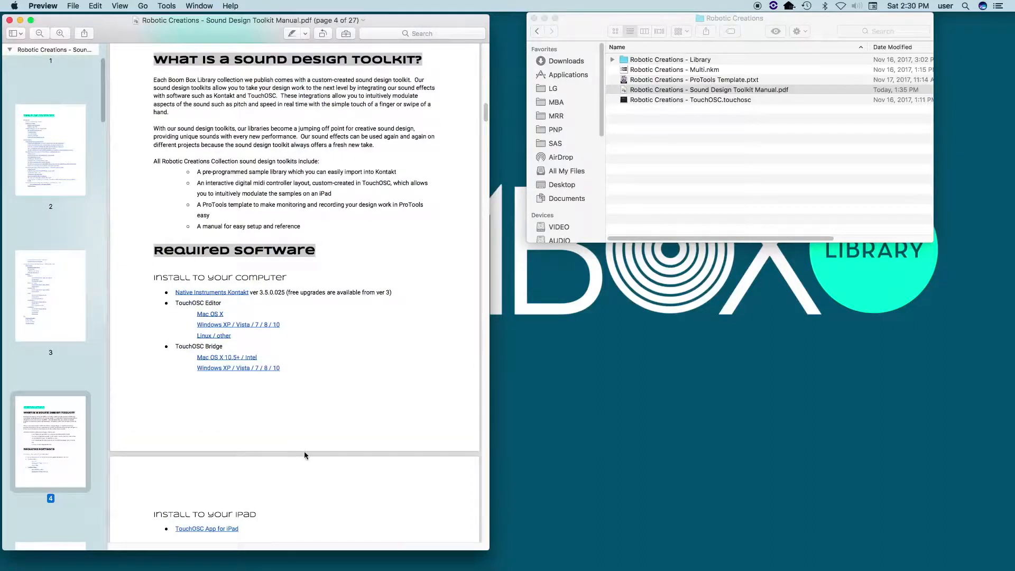
{"action": "mouse_move", "coordinate": [271, 401]}
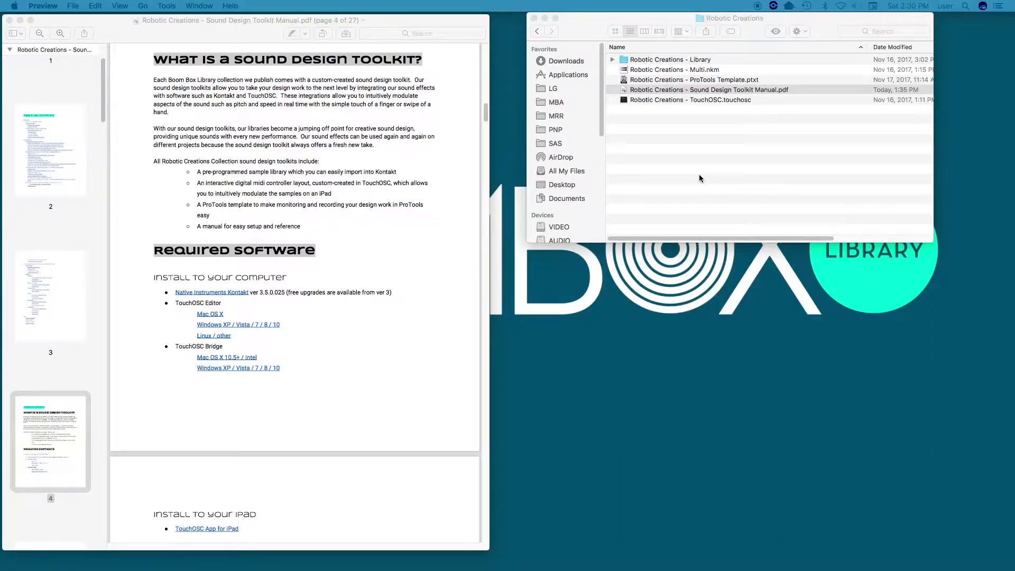
{"action": "left_click", "coordinate": [710, 89]}
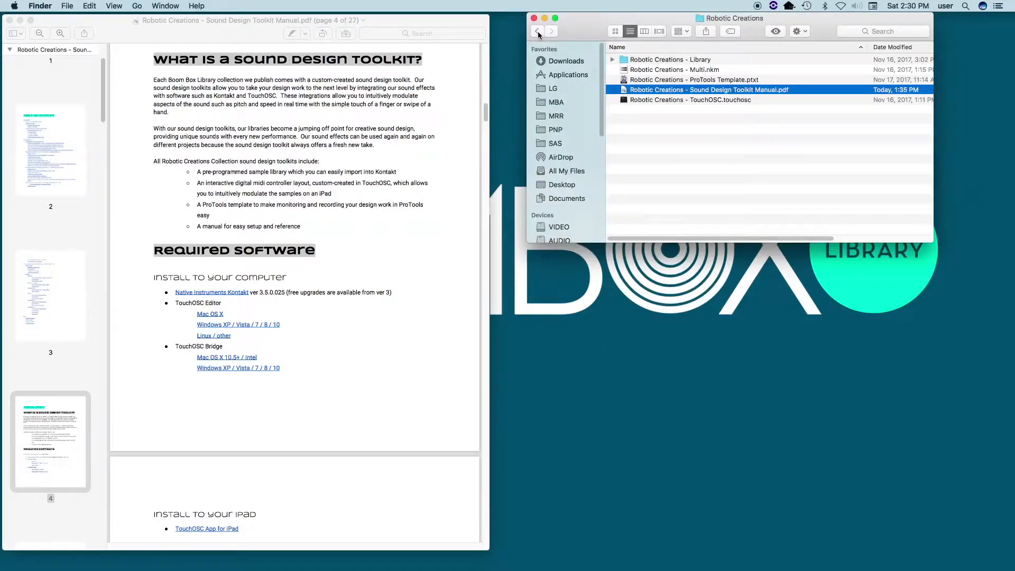
Step: Go back from the Robotic Creations folder to Downloads in Finder
{"action": "left_click", "coordinate": [566, 61]}
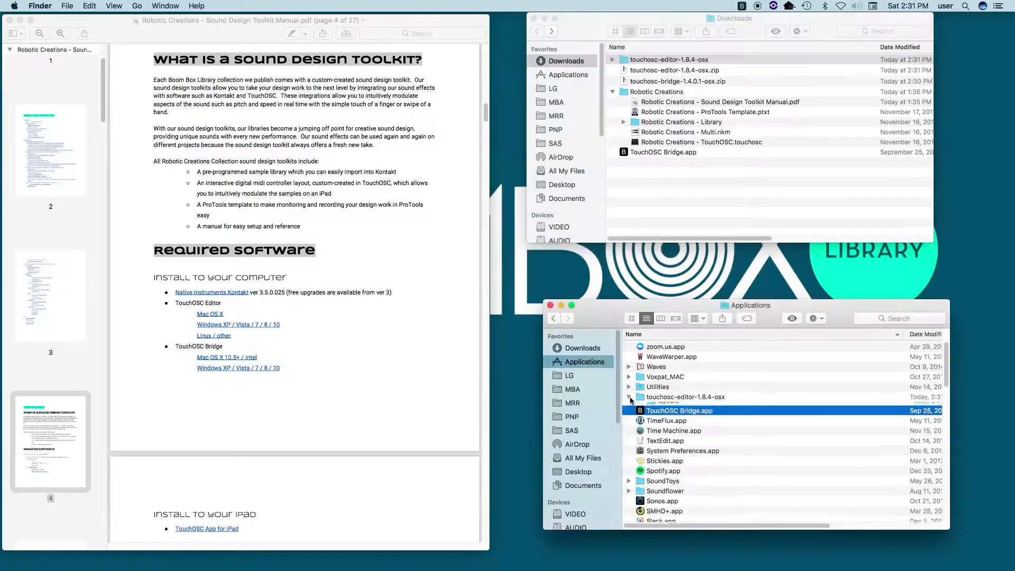
Step: Launch TouchOSC Editor.app from the touchosc-editor-1.8.4-osx folder
{"action": "left_click", "coordinate": [629, 398]}
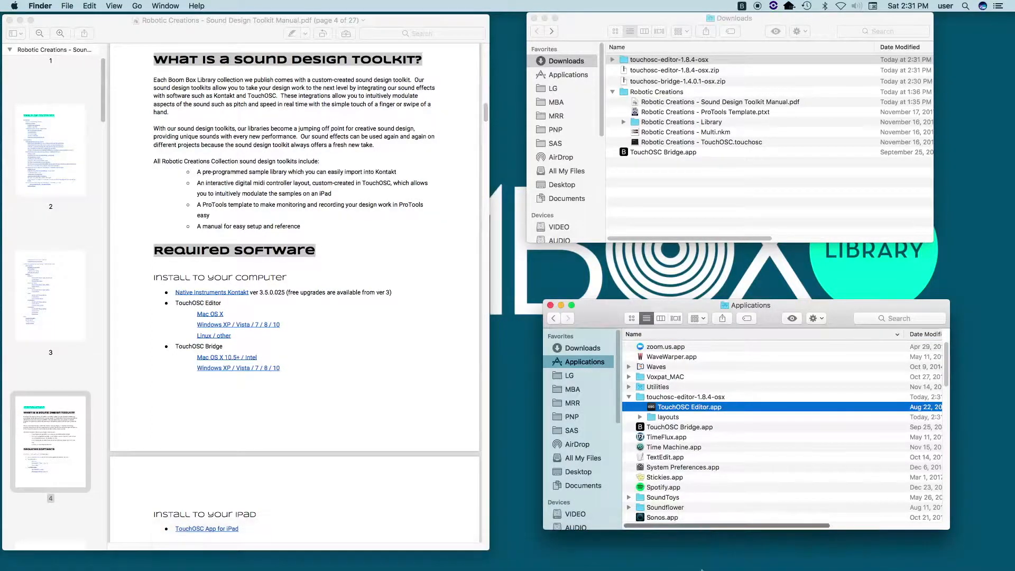
{"action": "double_click", "coordinate": [689, 406]}
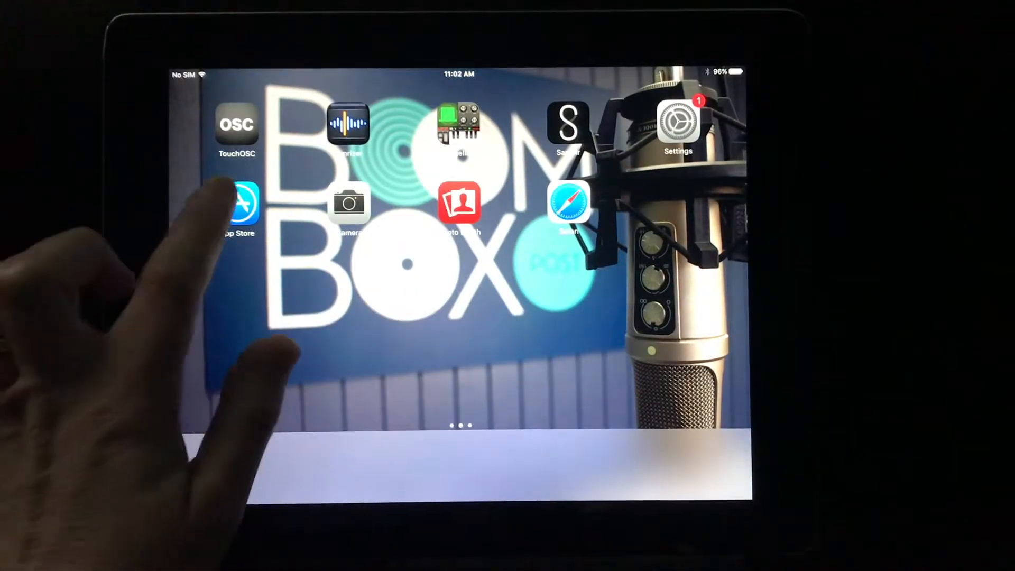
Step: Search the iPad App Store for 'touchosc' and open the TouchOSC result
{"action": "left_click", "coordinate": [237, 202]}
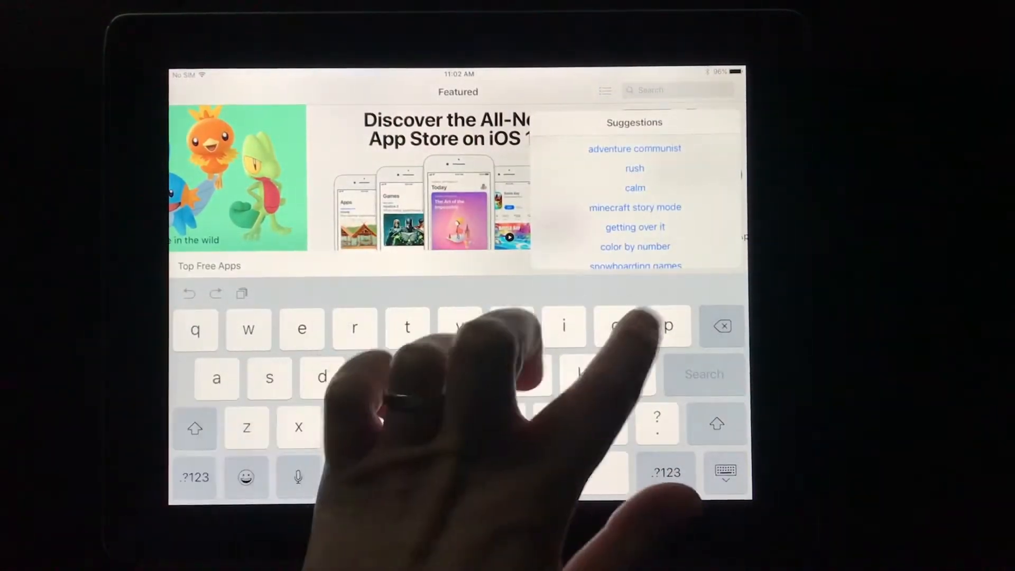
{"action": "type", "text": "toucho"}
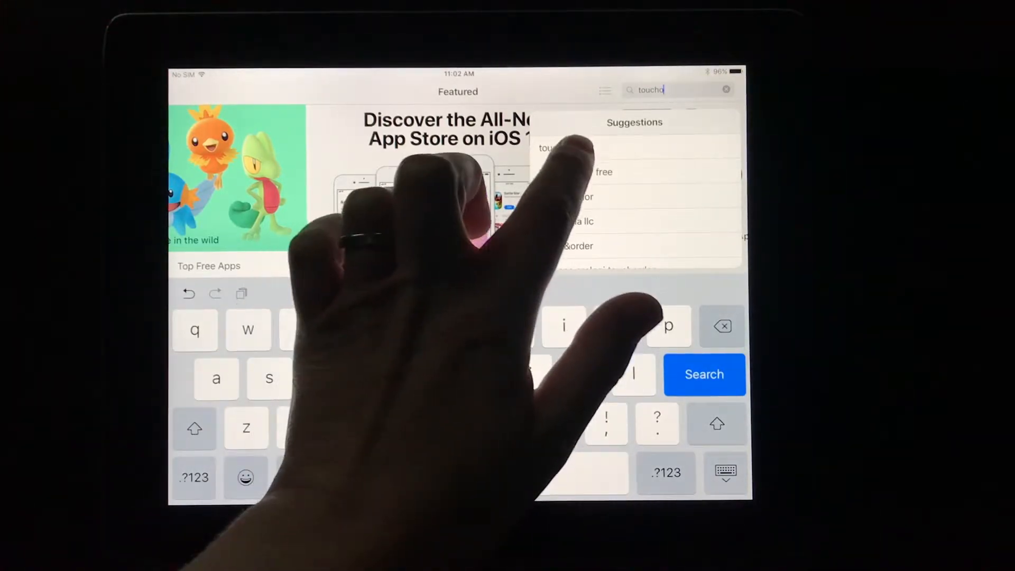
{"action": "left_click", "coordinate": [704, 375]}
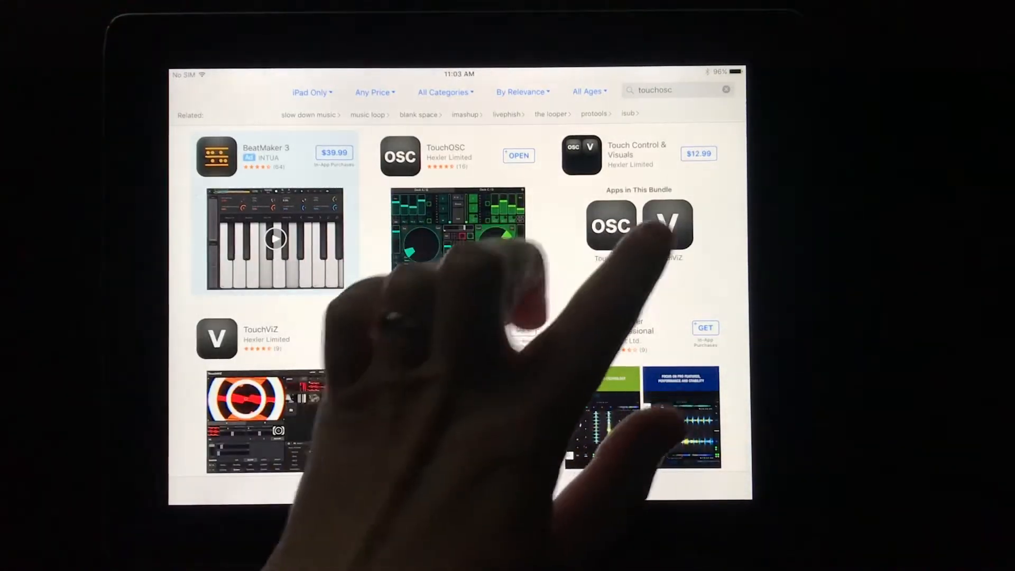
{"action": "left_click", "coordinate": [610, 224]}
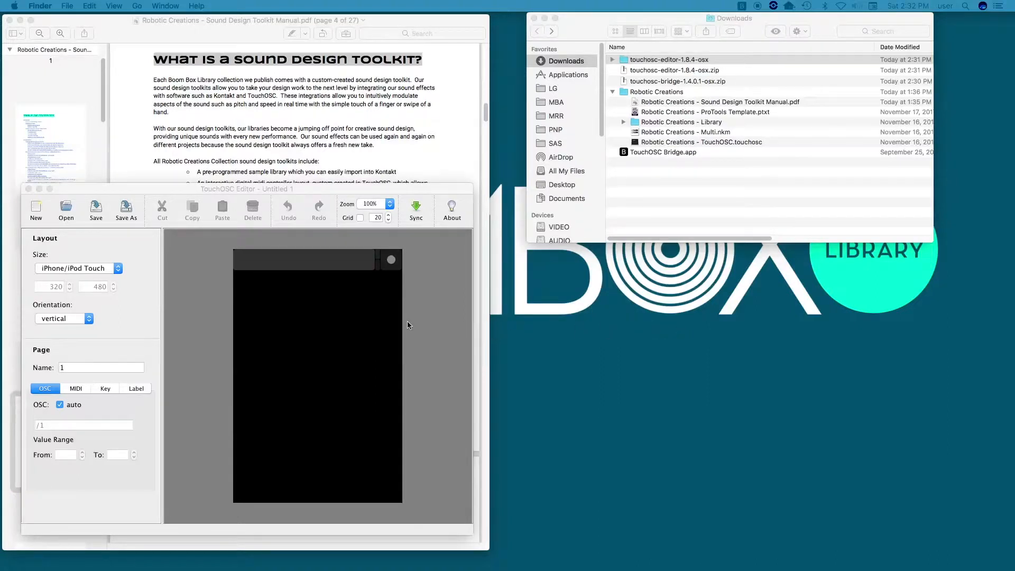
{"action": "mouse_move", "coordinate": [364, 328]}
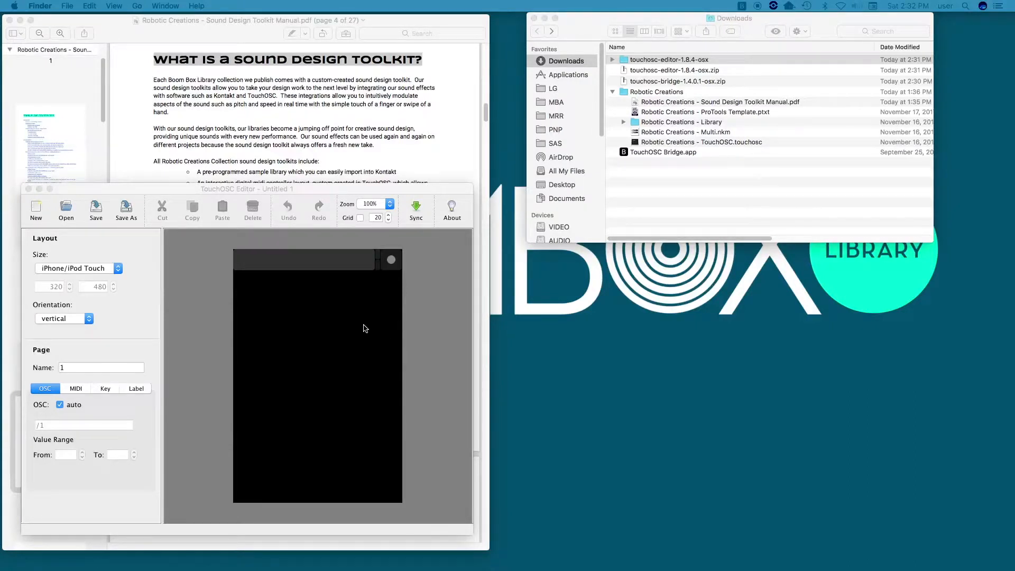
Step: Open 'Robotic Creations - TouchOSC.touchosc' in the editor and start Sync
{"action": "left_click", "coordinate": [66, 208]}
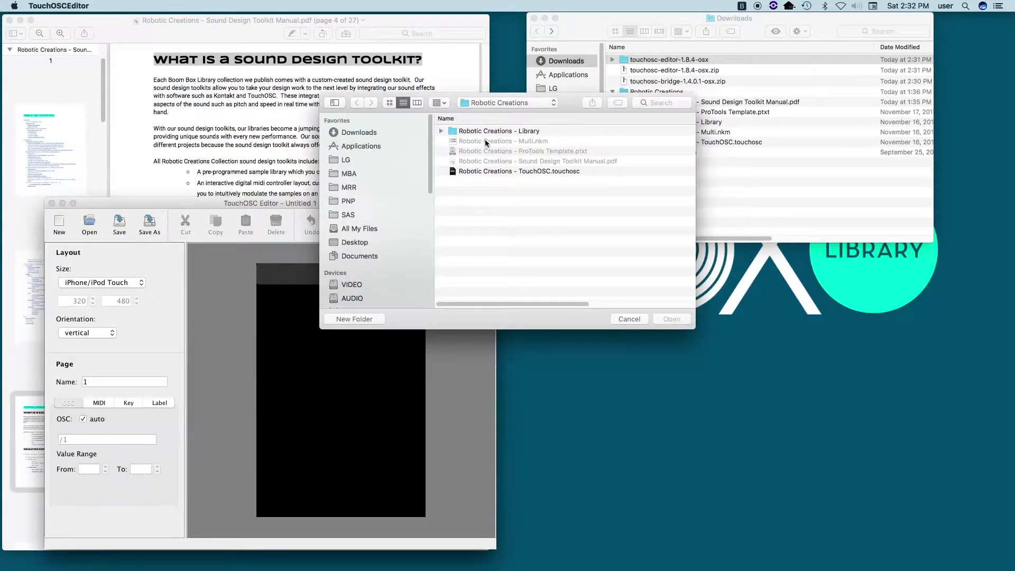
{"action": "left_click", "coordinate": [519, 171]}
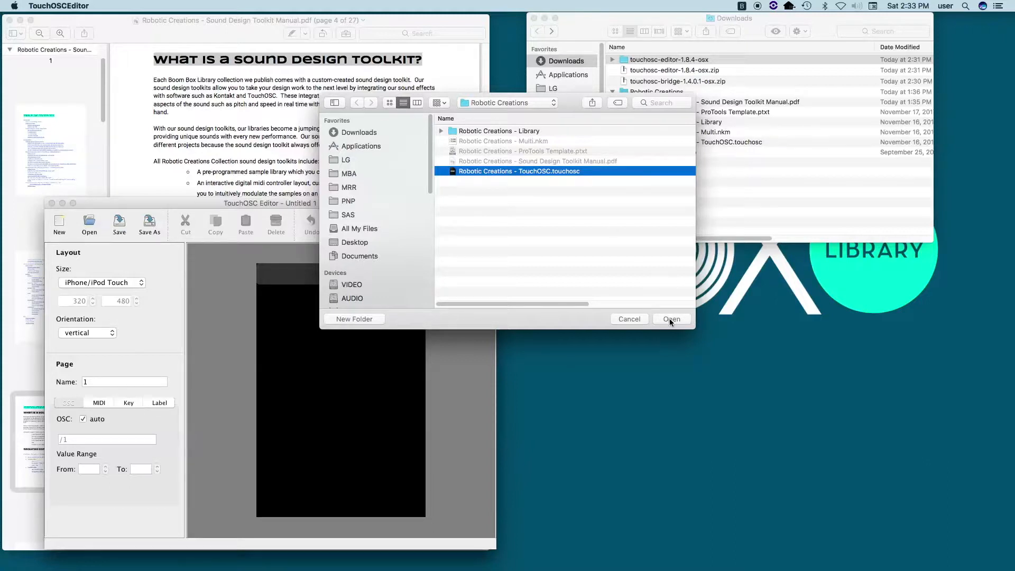
{"action": "left_click", "coordinate": [672, 320]}
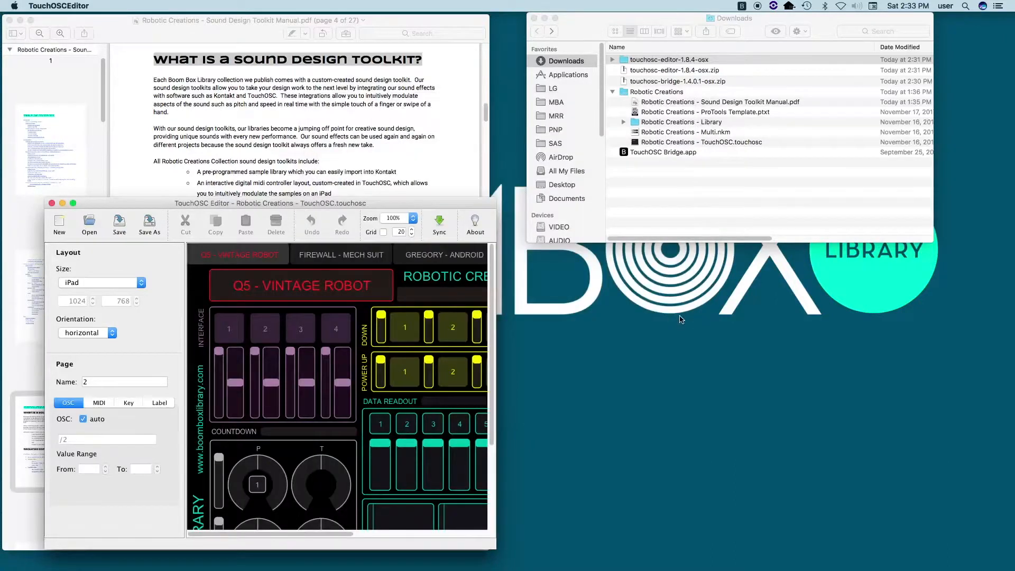
{"action": "mouse_move", "coordinate": [651, 300]}
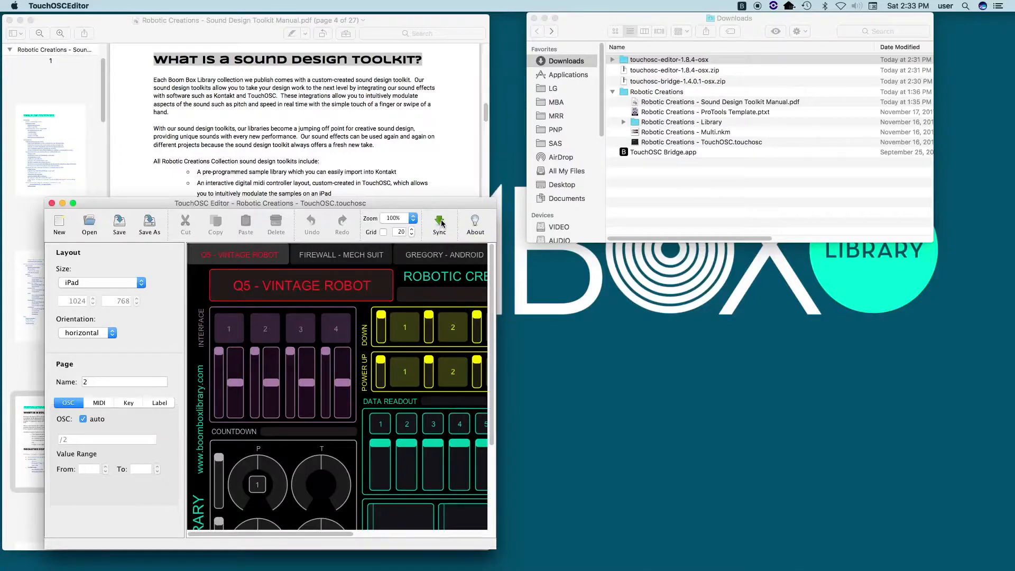
{"action": "left_click", "coordinate": [439, 223]}
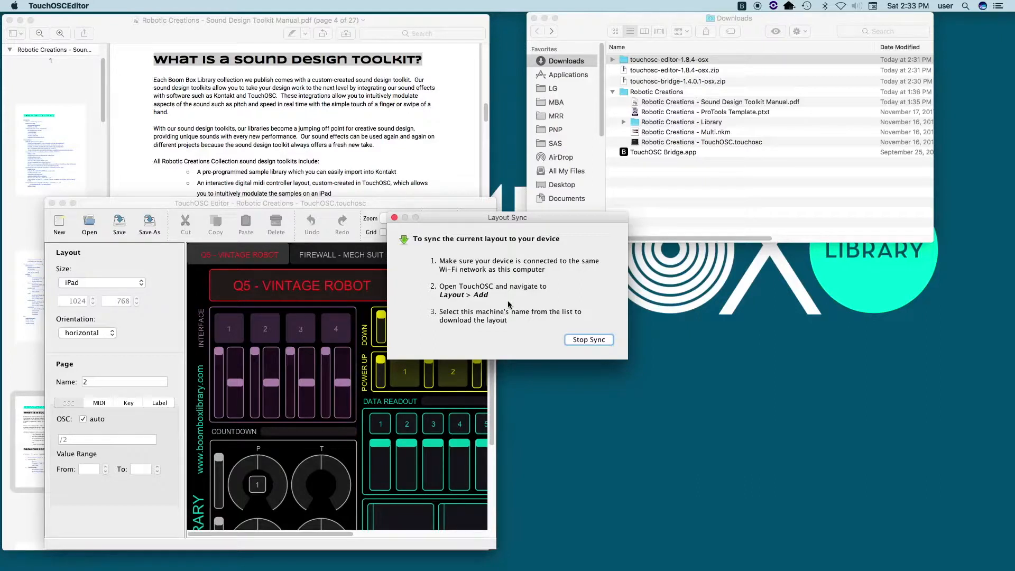
{"action": "mouse_move", "coordinate": [510, 304]}
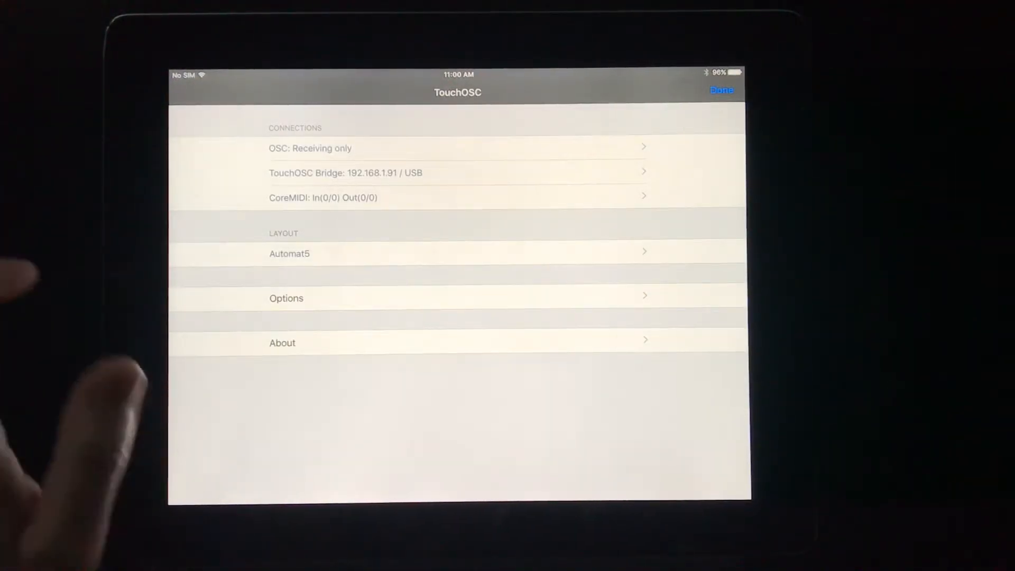
Step: Check TouchOSC Bridge settings, then select 'Robotic Creations - TouchOSC' as the active layout
{"action": "left_click", "coordinate": [457, 173]}
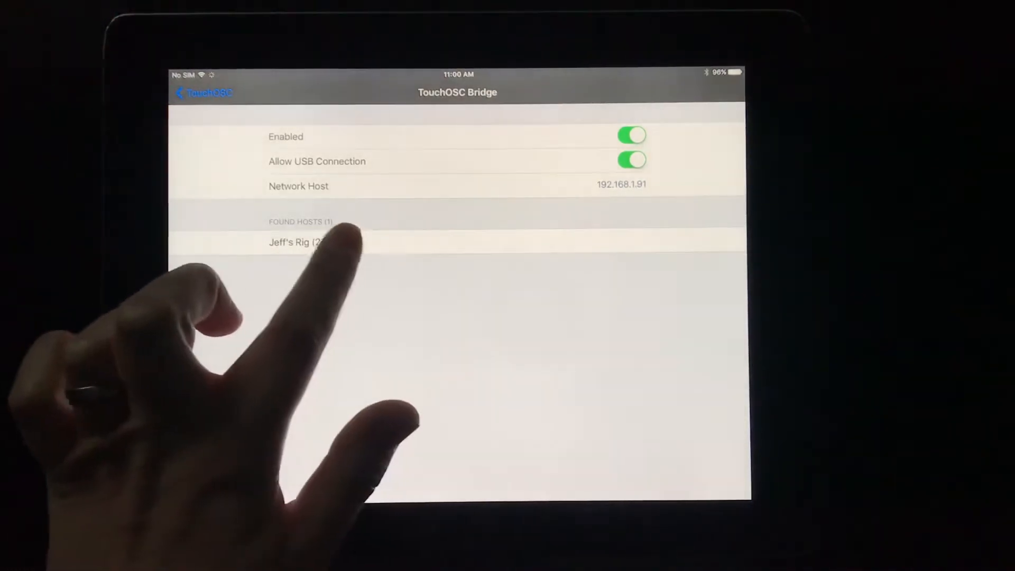
{"action": "left_click", "coordinate": [204, 92]}
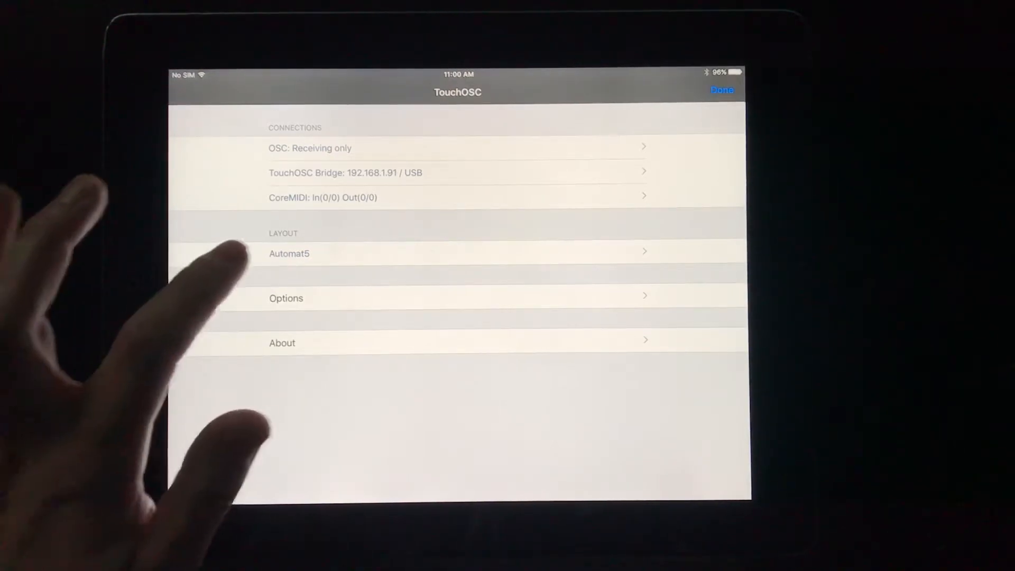
{"action": "left_click", "coordinate": [288, 253]}
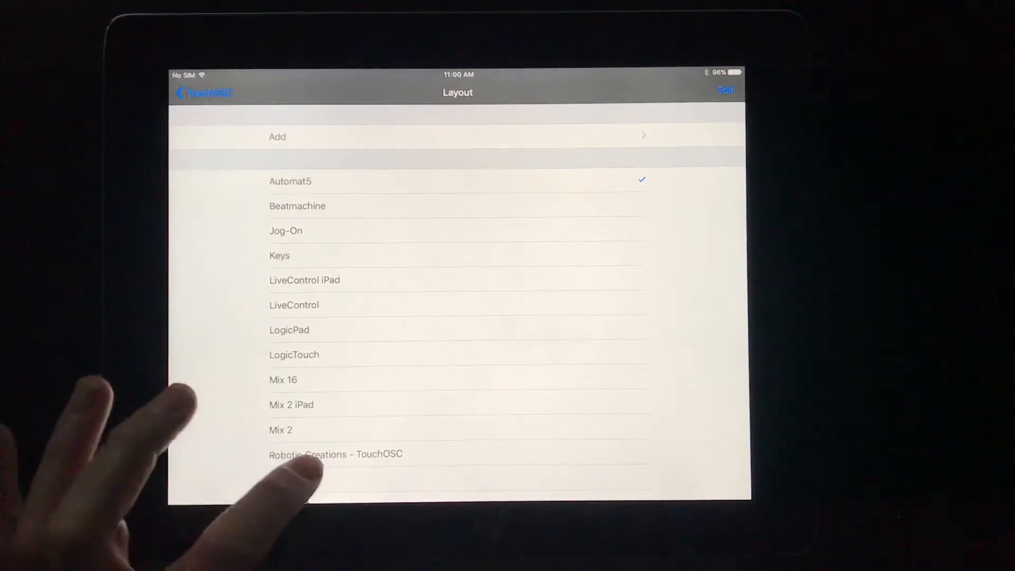
{"action": "left_click", "coordinate": [335, 454]}
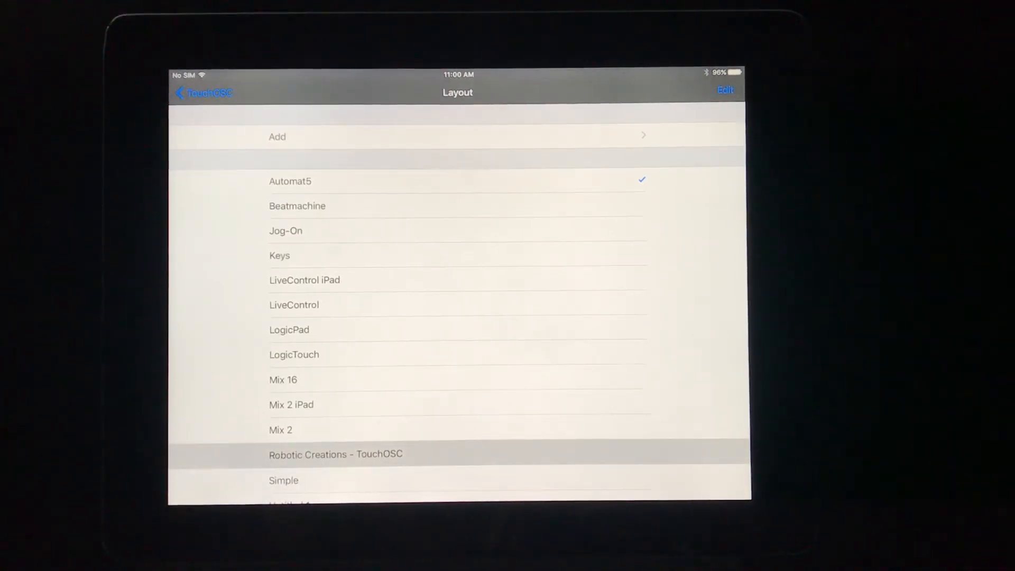
{"action": "left_click", "coordinate": [203, 92]}
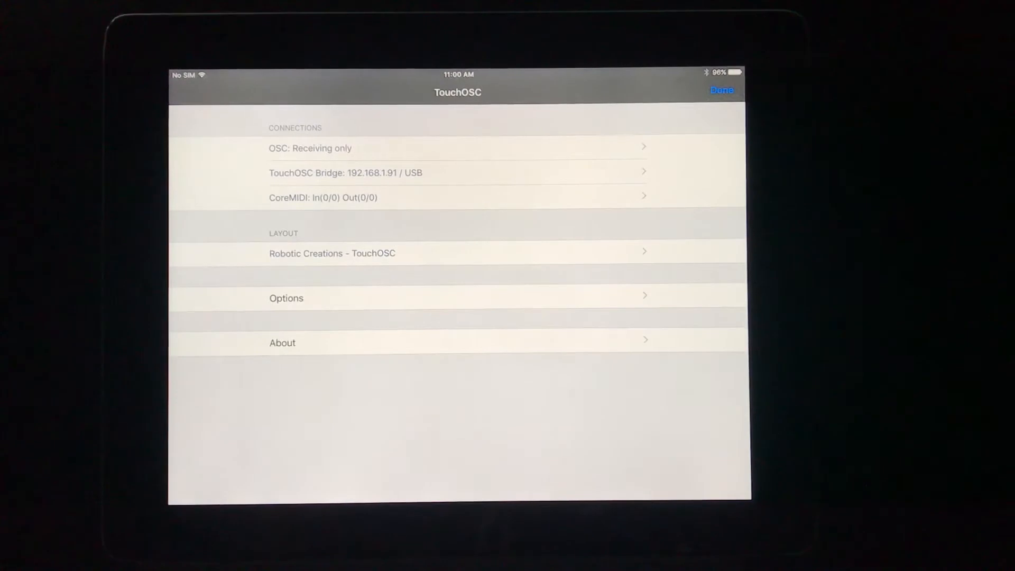